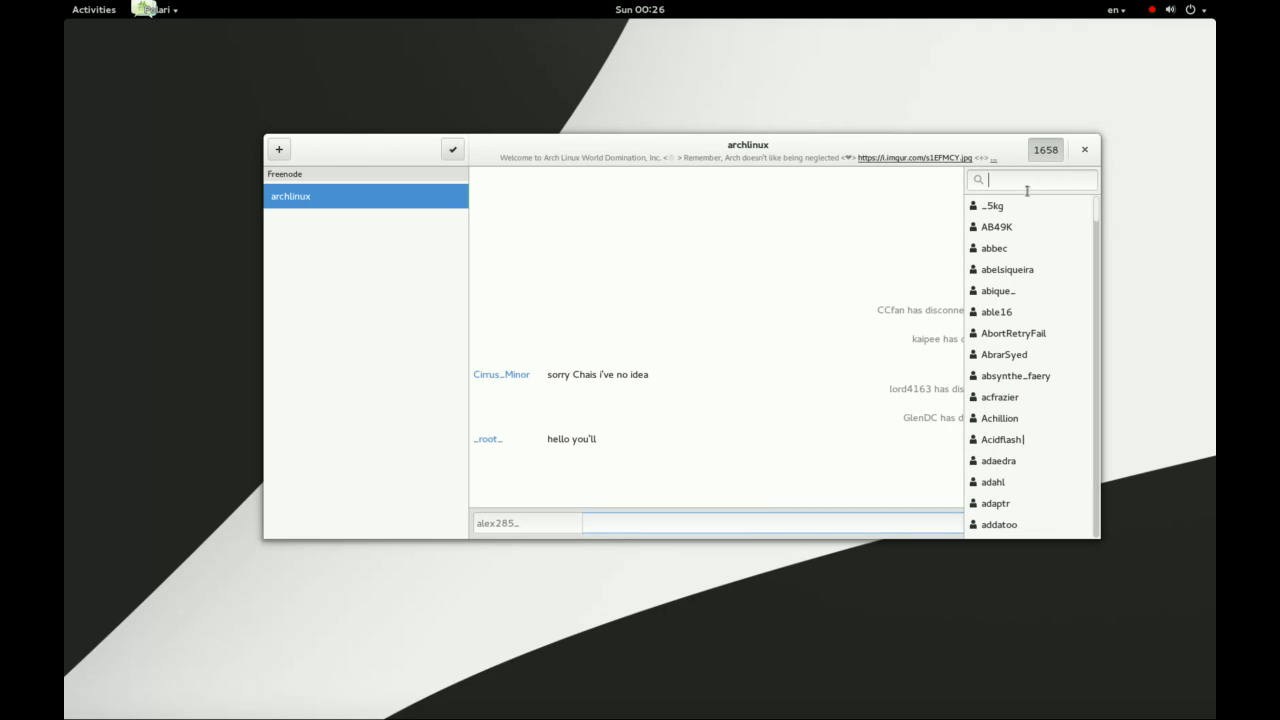
{"action": "type", "text": "ade"}
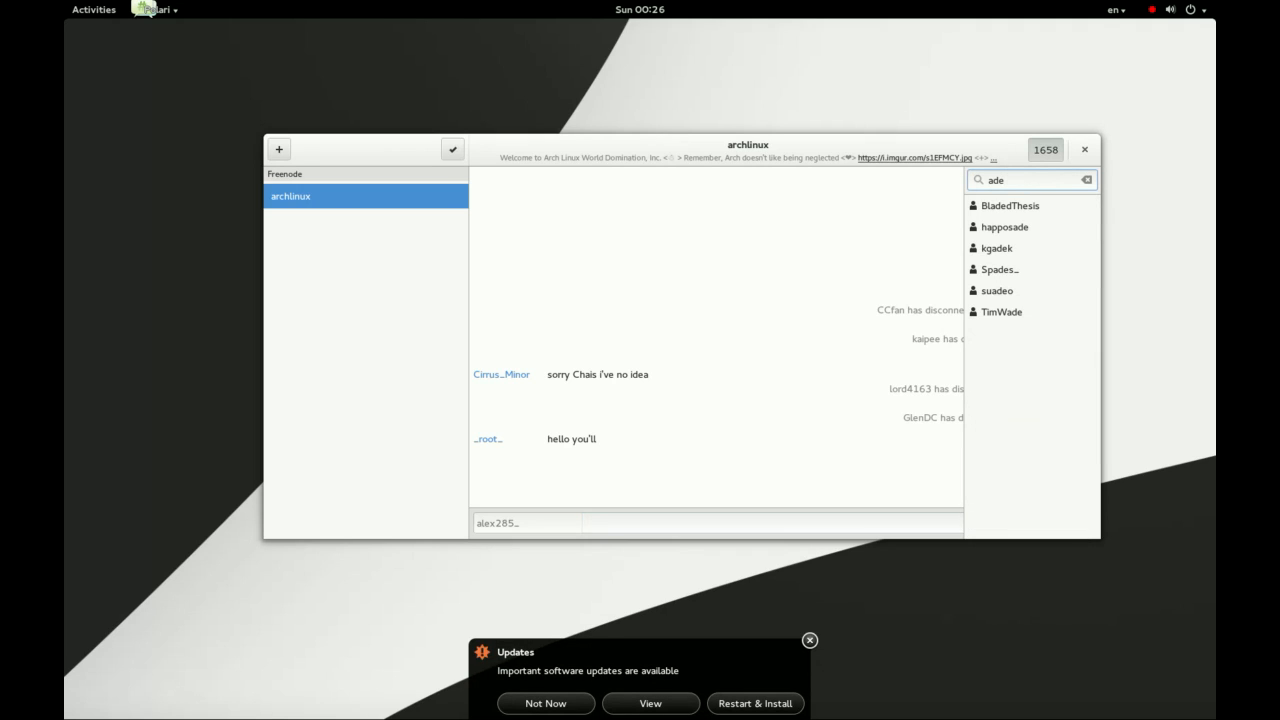
{"action": "left_click", "coordinate": [996, 248]}
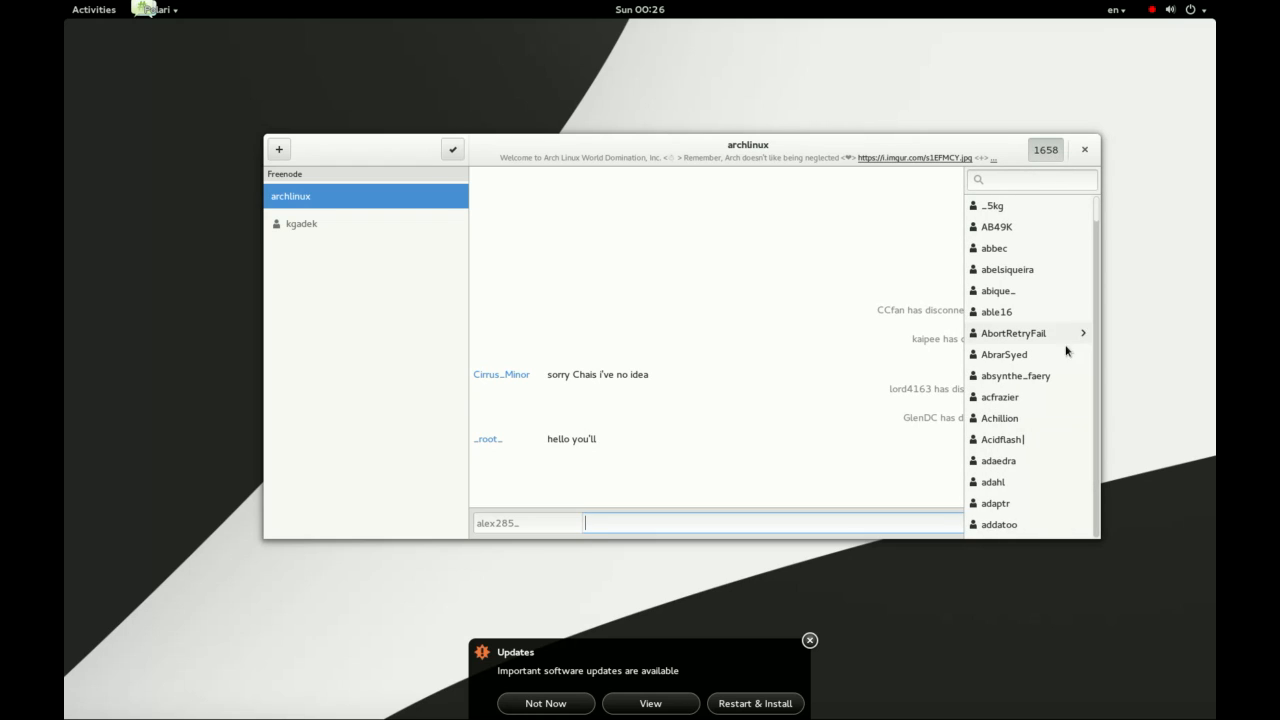
{"action": "scroll", "scroll_direction": "down", "scroll_amount": 3}
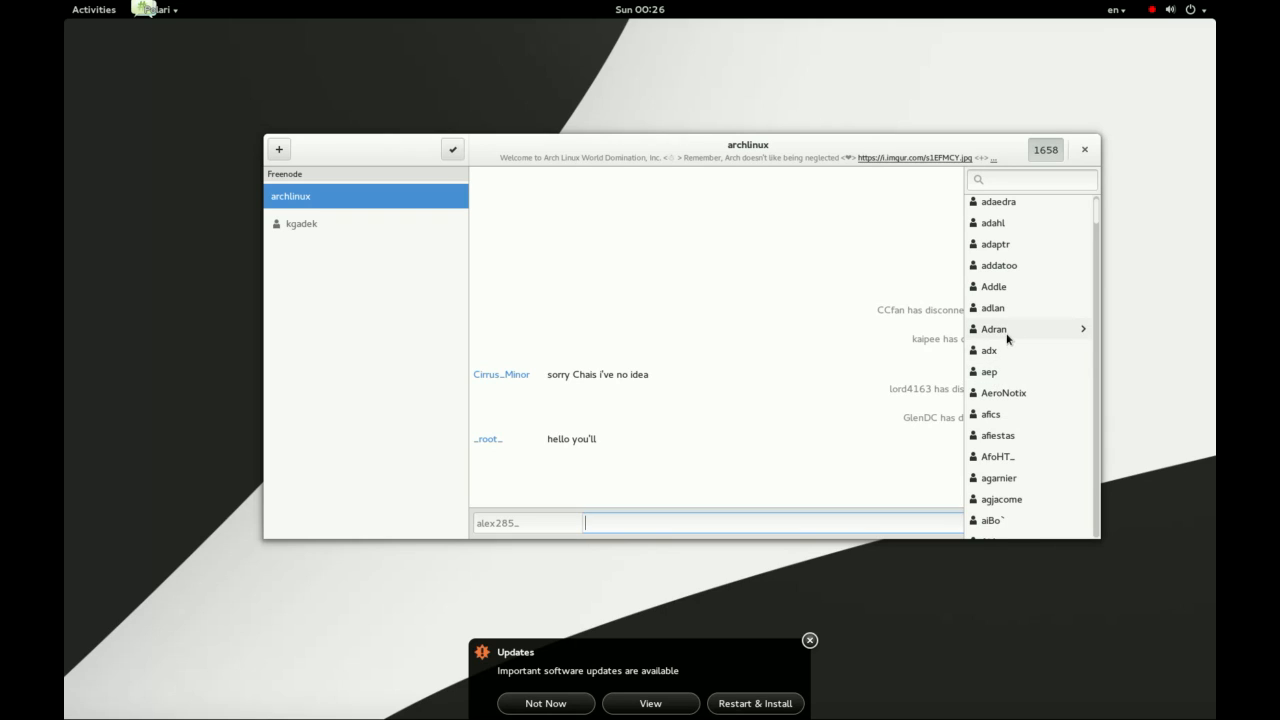
{"action": "left_click", "coordinate": [994, 329]}
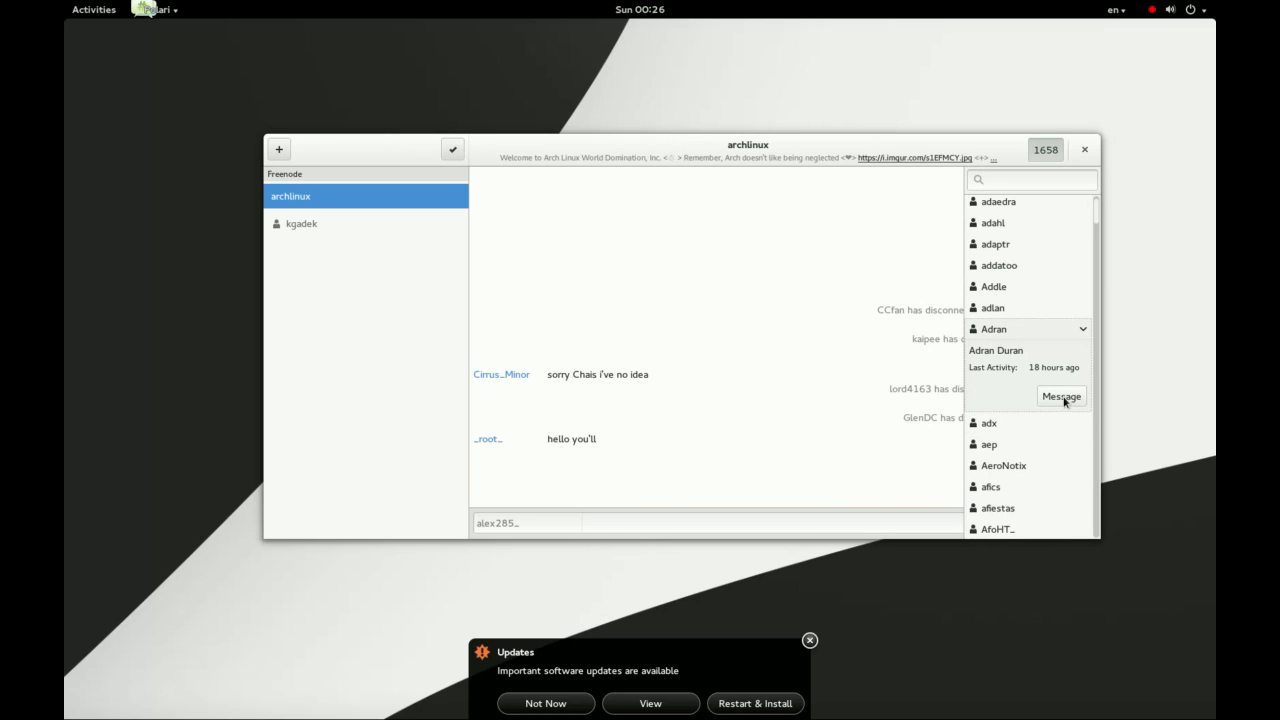
- Message Adran from the popover and send "hey, its me!"
{"action": "left_click", "coordinate": [1060, 396]}
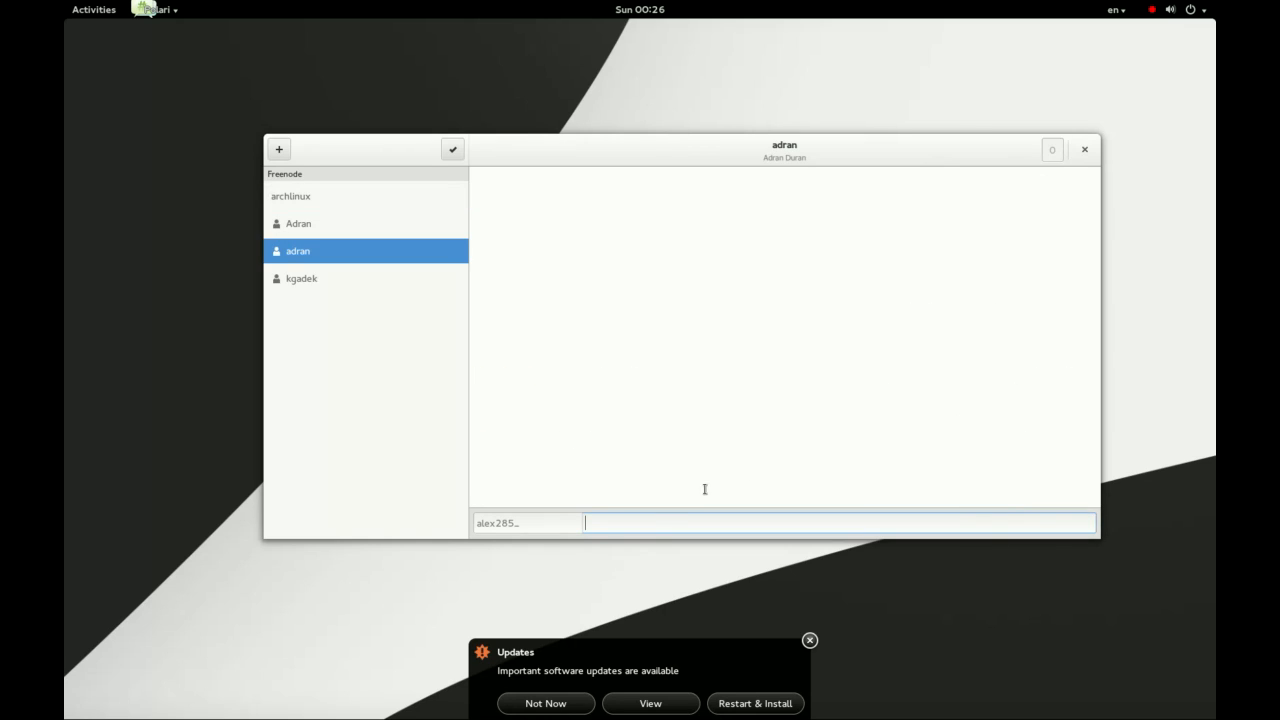
{"action": "type", "text": "hey"}
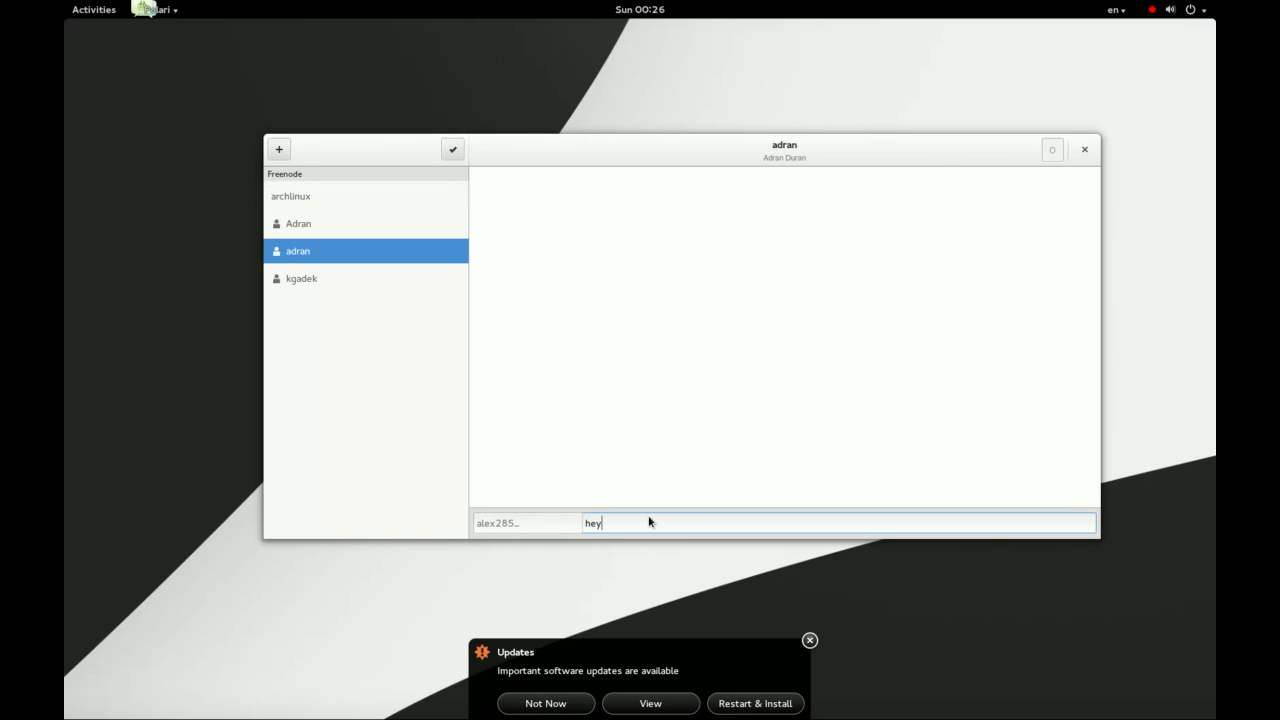
{"action": "type", "text": ", its me!"}
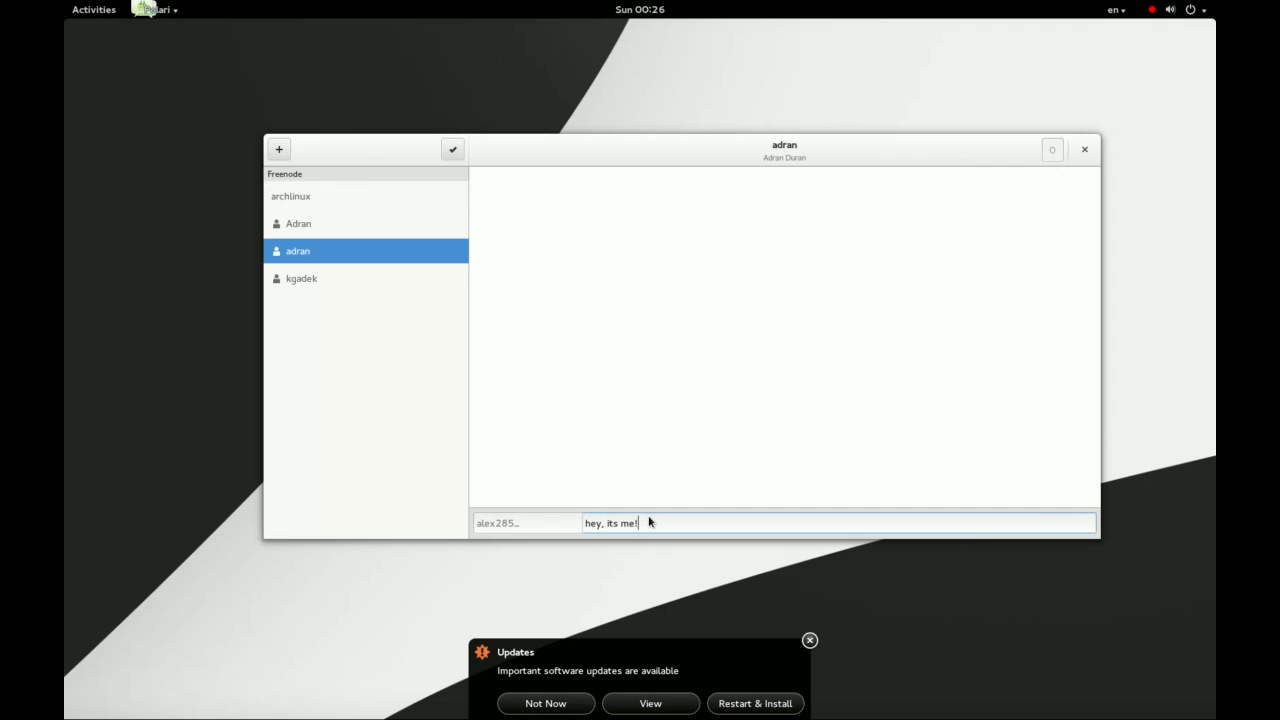
{"action": "key", "text": "Return"}
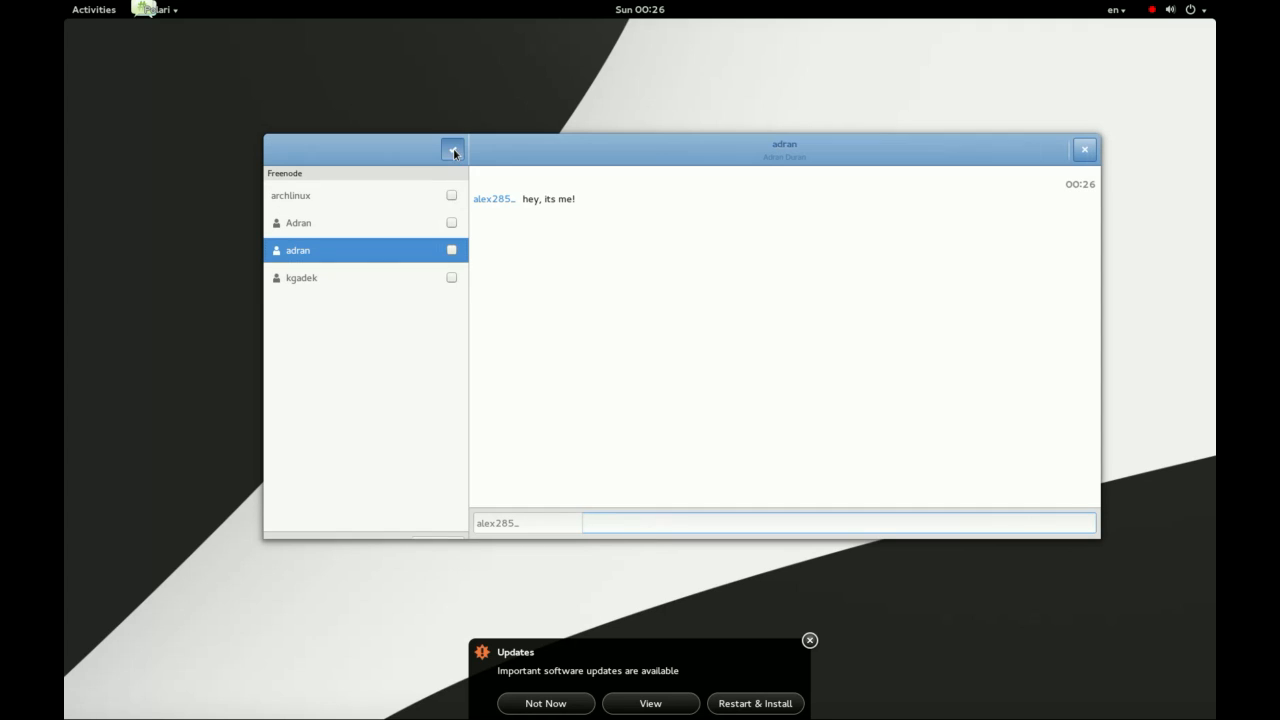
{"action": "left_click", "coordinate": [452, 149]}
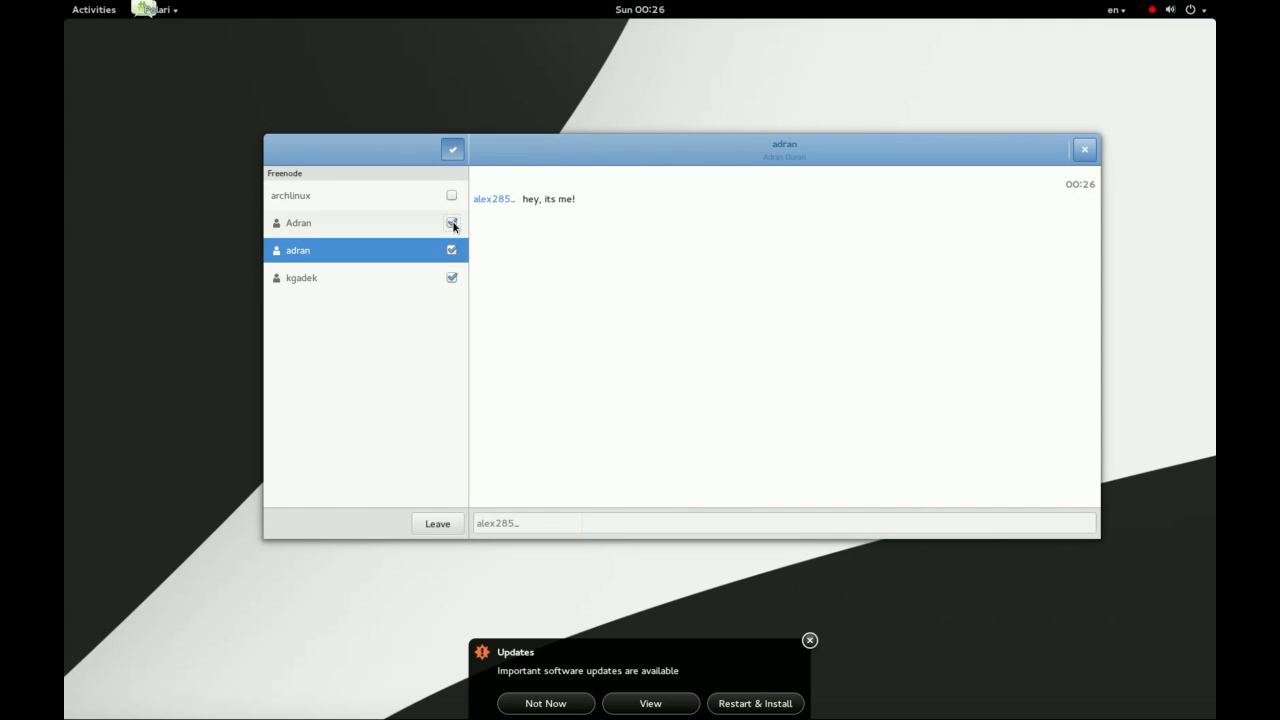
{"action": "left_click", "coordinate": [291, 195]}
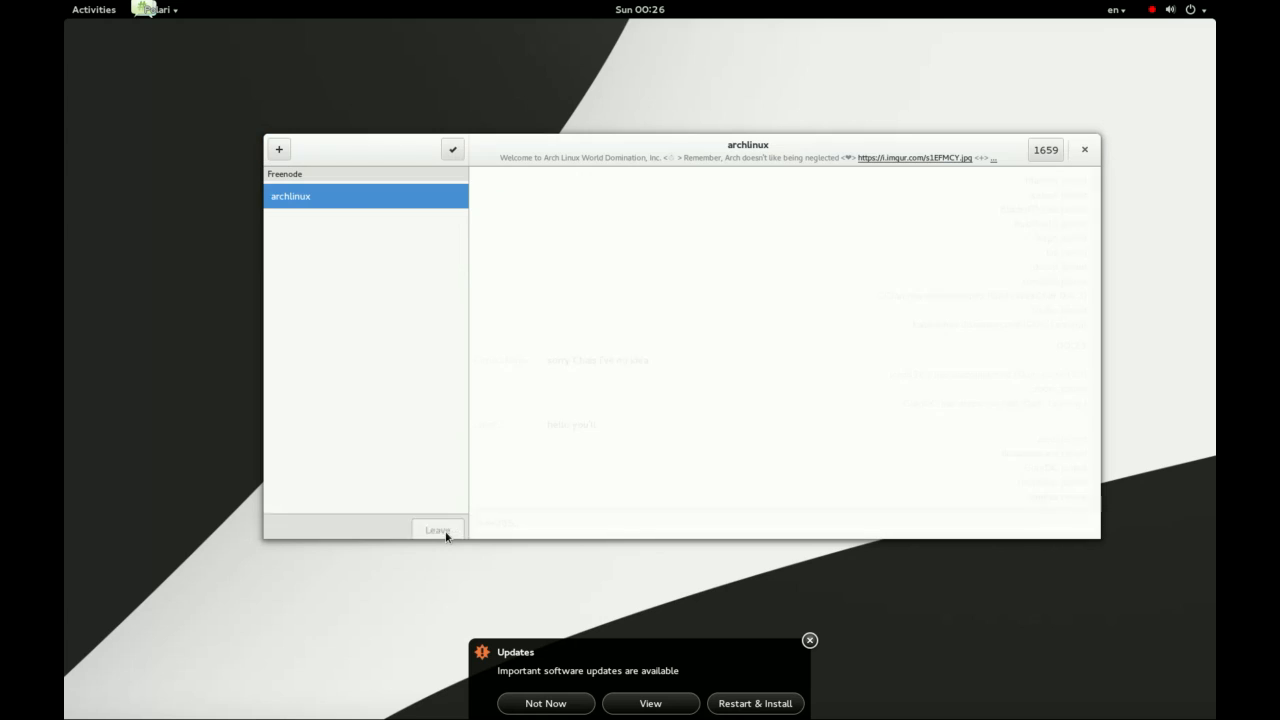
{"action": "left_click", "coordinate": [1046, 150]}
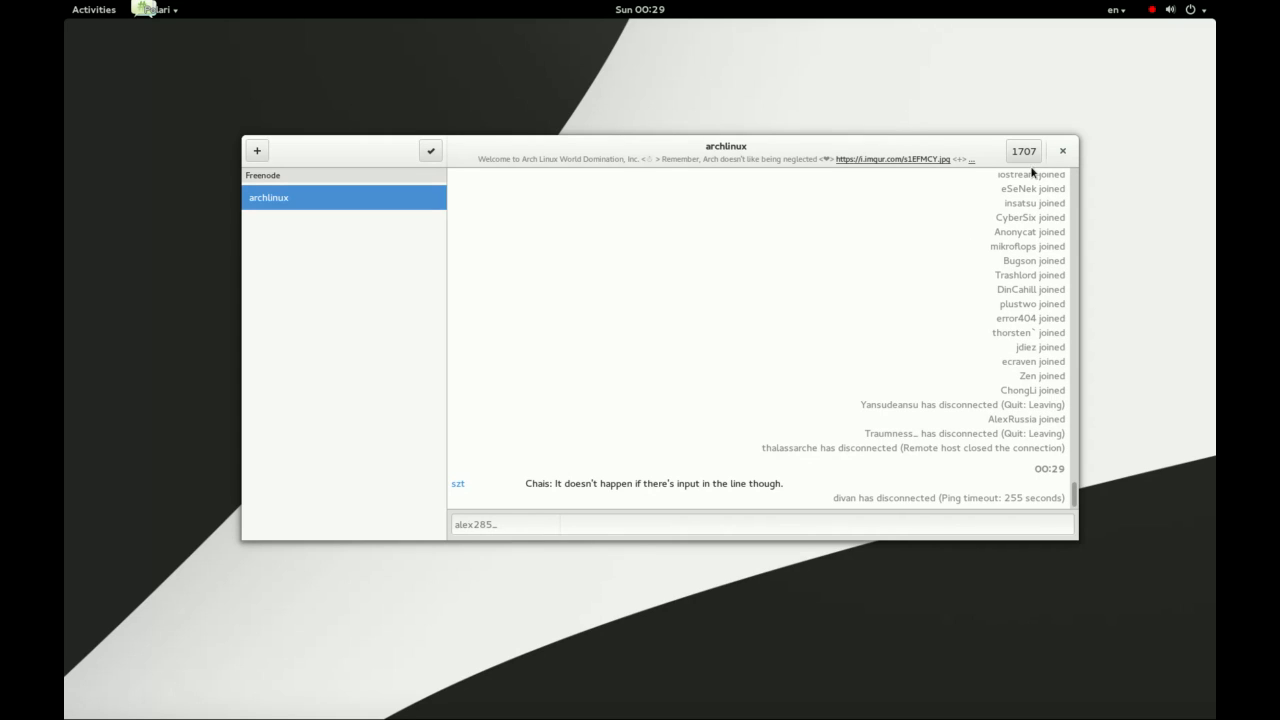
- Search the archlinux user list for 'ad' and message Adran again
{"action": "left_click", "coordinate": [1023, 151]}
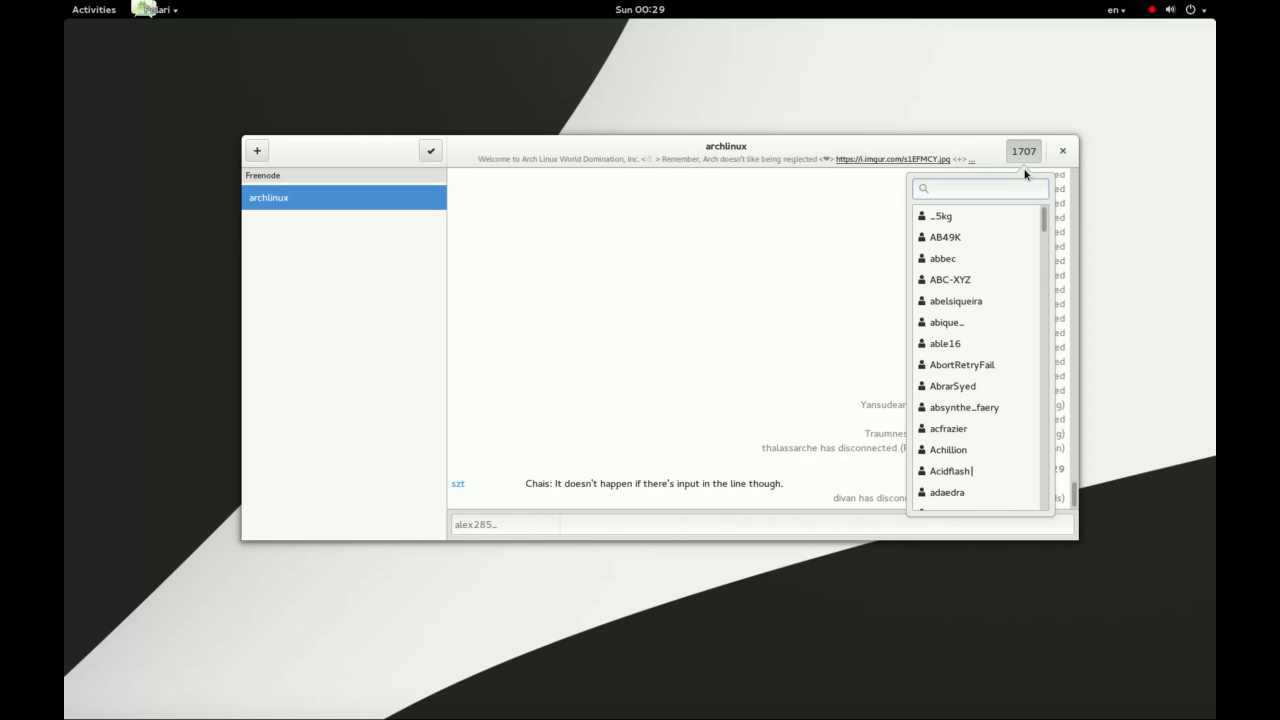
{"action": "type", "text": "adr"}
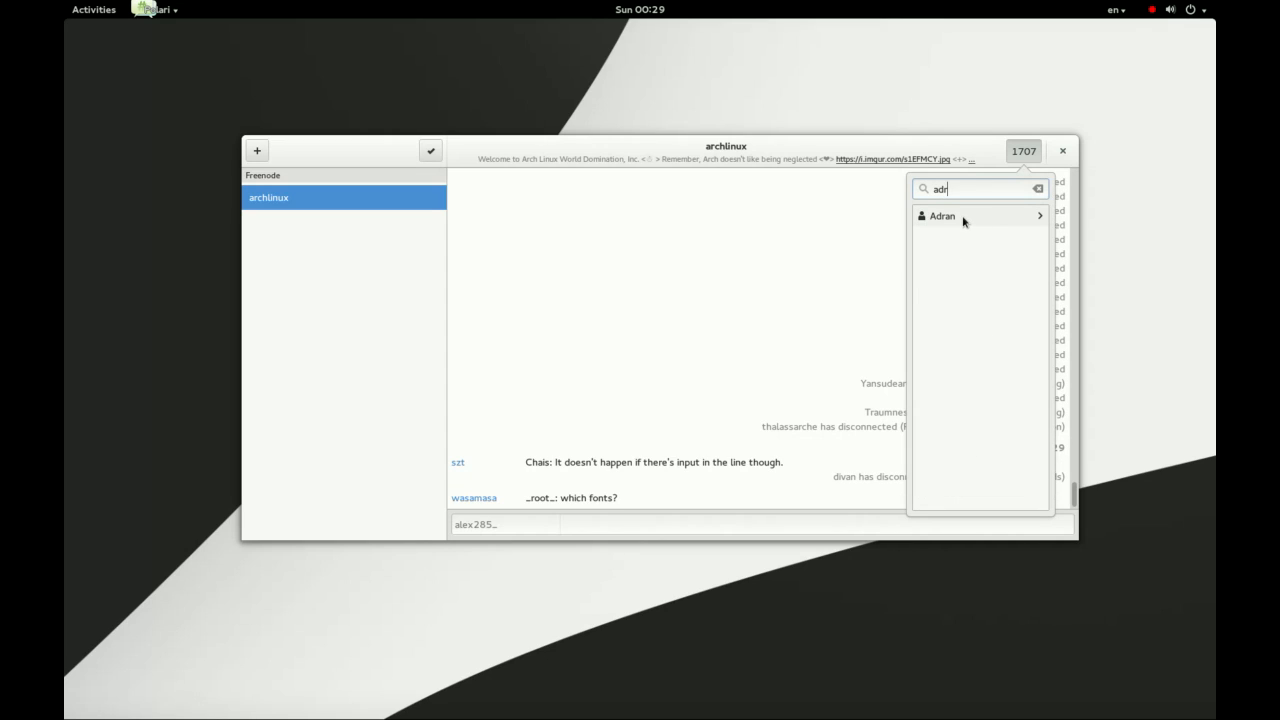
{"action": "left_click", "coordinate": [940, 216]}
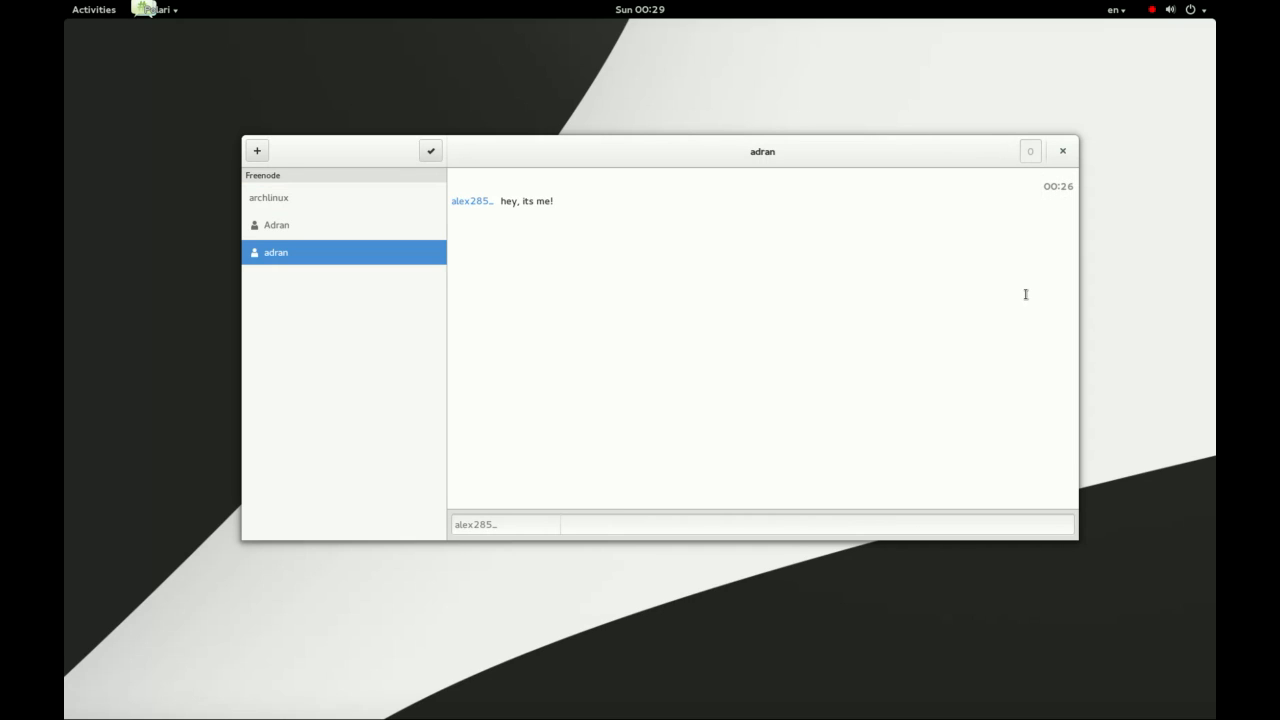
- Send "hello, its me again!" to adran, then switch back to #archlinux
{"action": "left_click", "coordinate": [815, 524]}
{"action": "type", "text": "hello, i"}
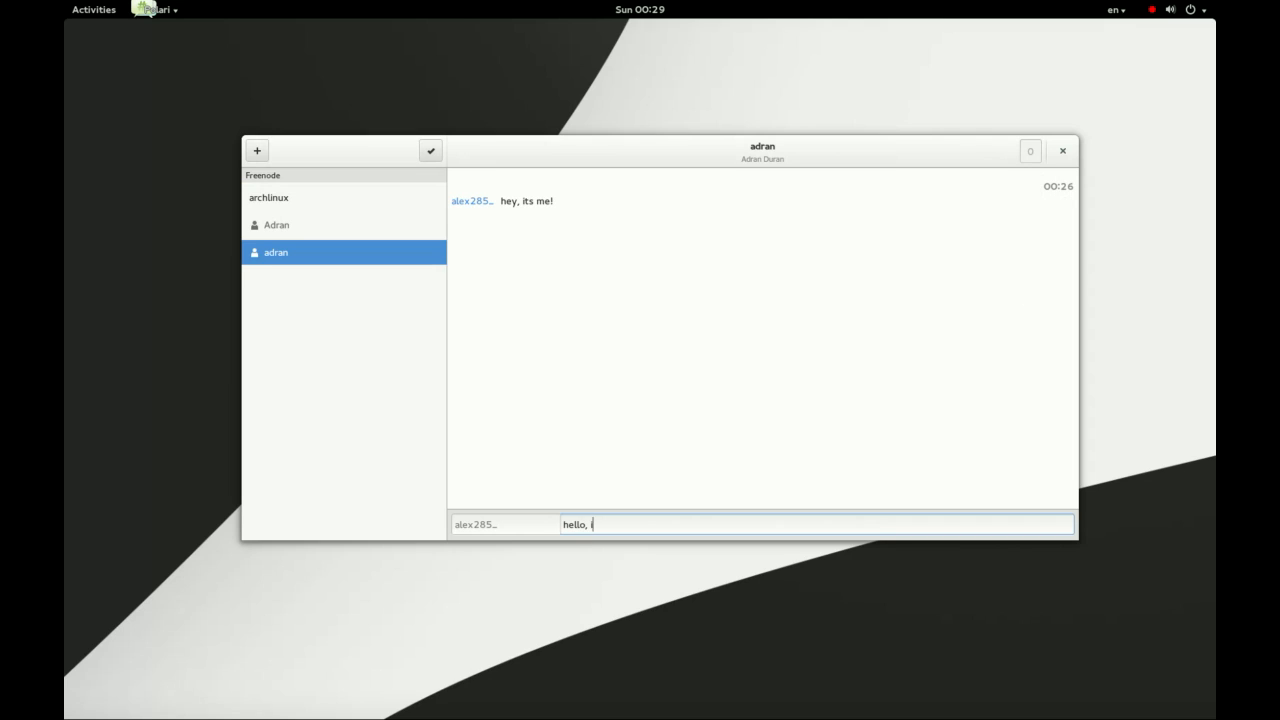
{"action": "type", "text": "ts me again!"}
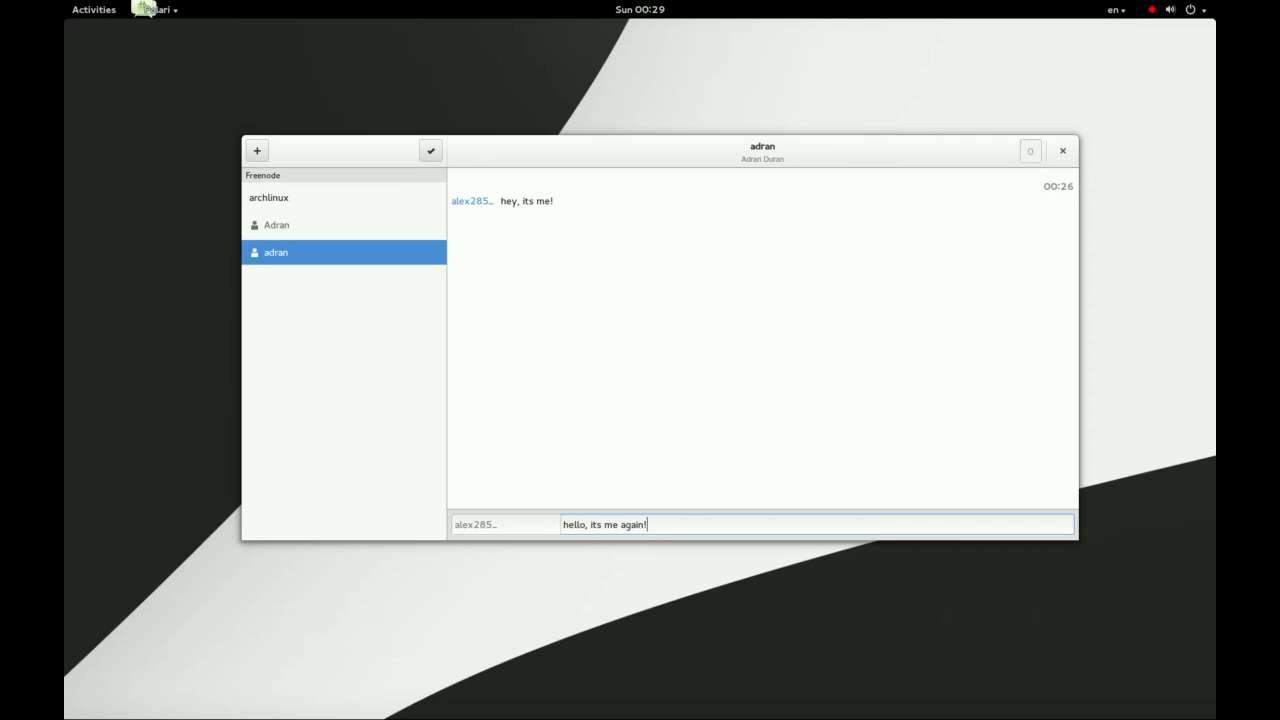
{"action": "key", "text": "Return"}
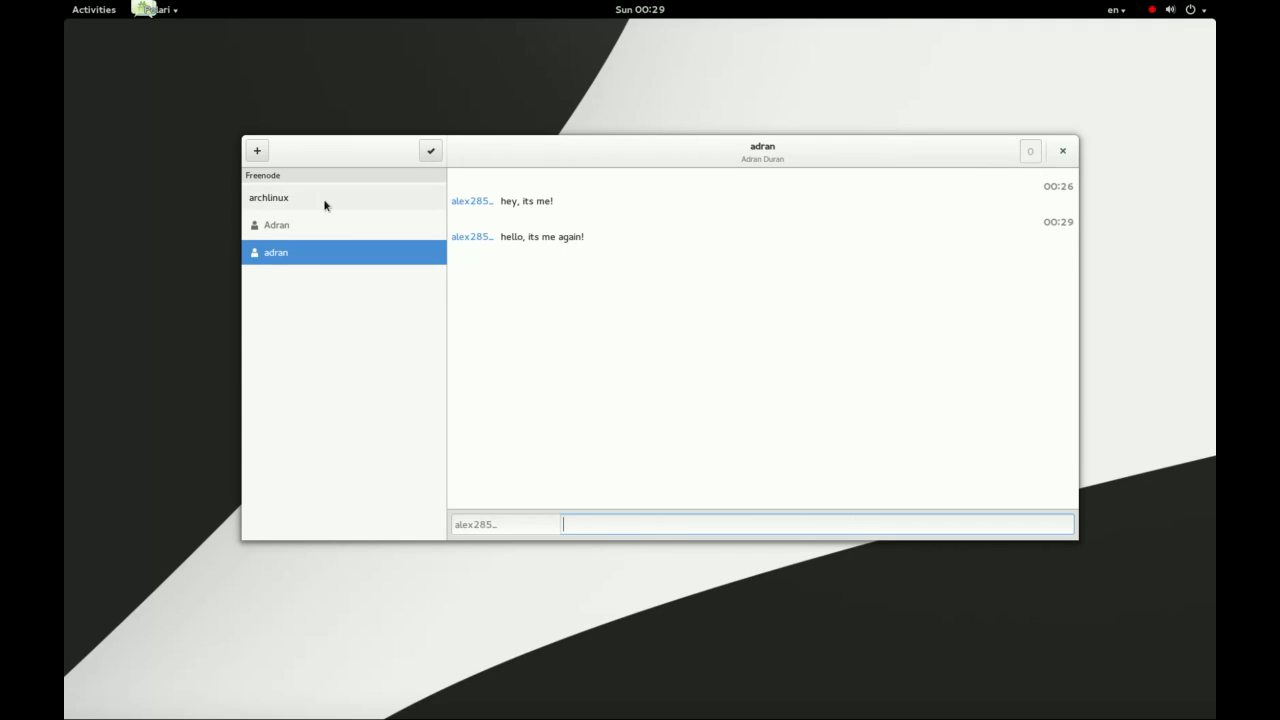
{"action": "left_click", "coordinate": [268, 197]}
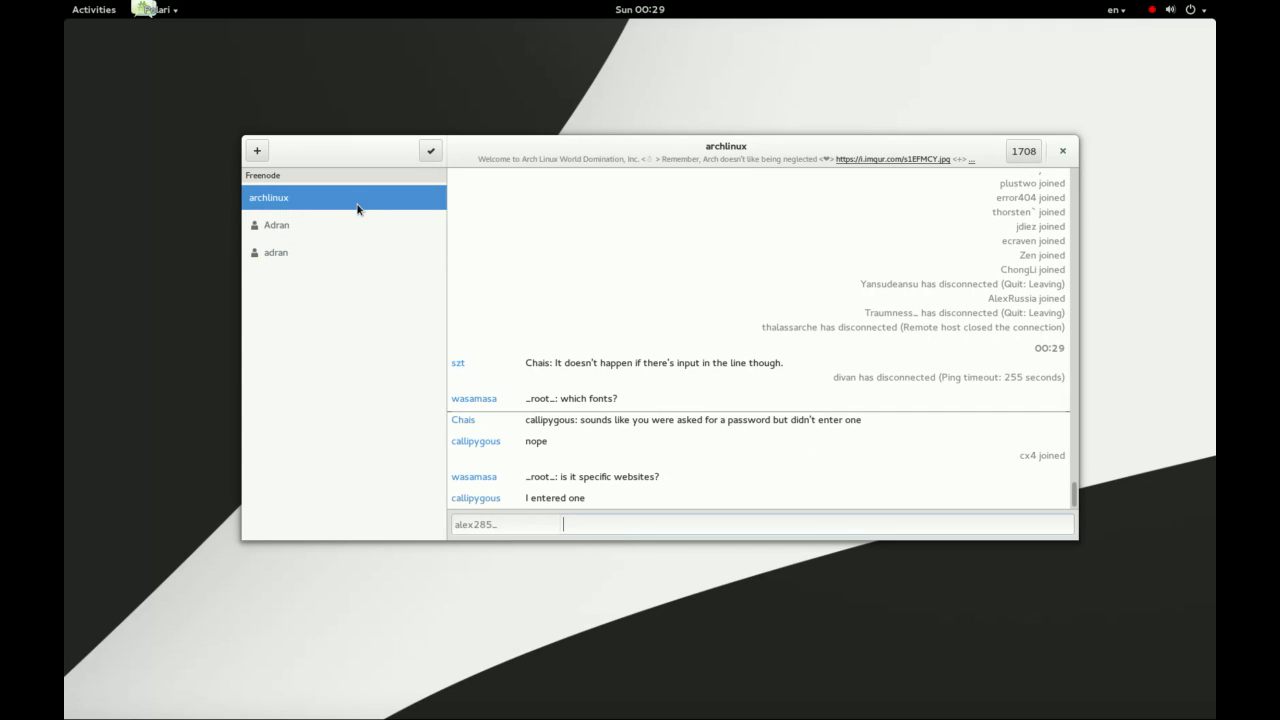